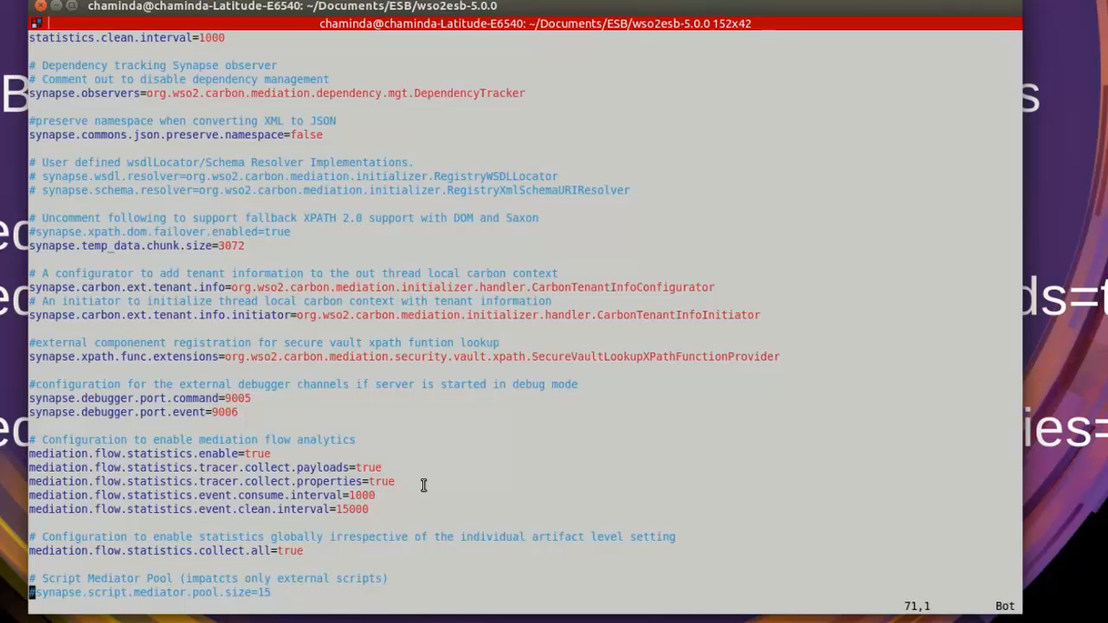
{"action": "mouse_move", "coordinate": [408, 479]}
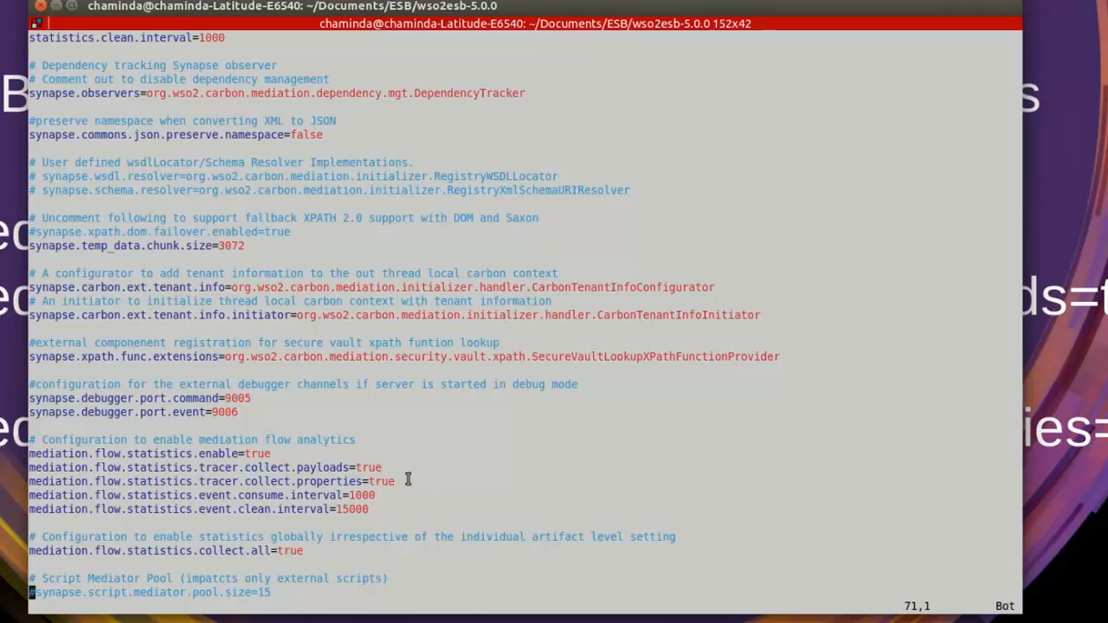
Enable statistics for StockQuoteAPI from the Service Bus APIs list.
{"action": "left_click_drag", "start_coordinate": [28, 453], "coordinate": [395, 482]}
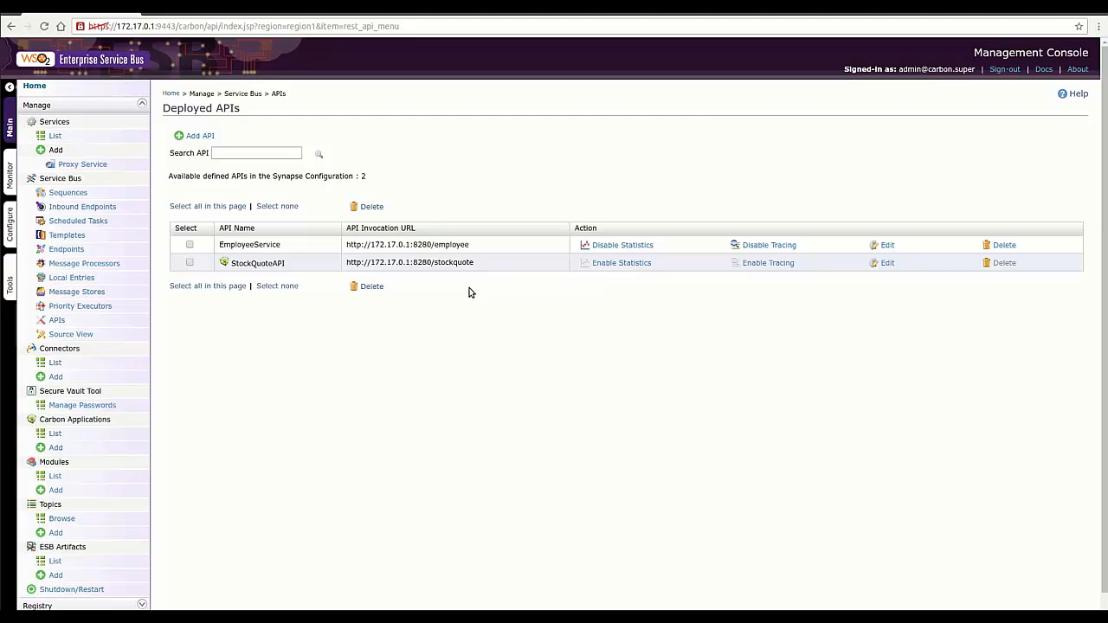
{"action": "mouse_move", "coordinate": [626, 275]}
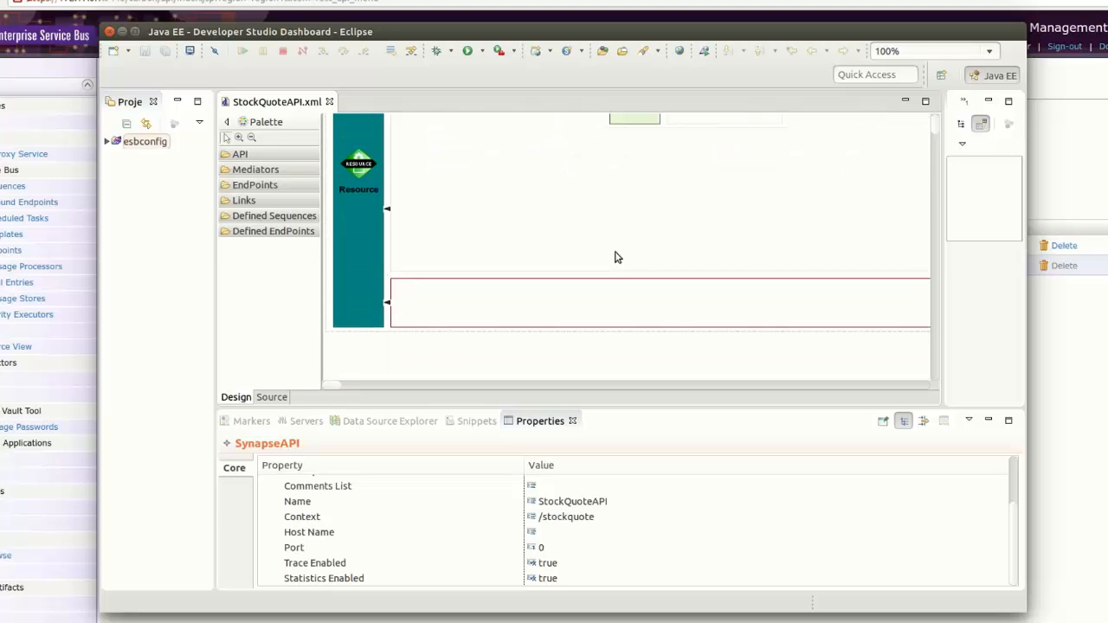
{"action": "mouse_move", "coordinate": [305, 572]}
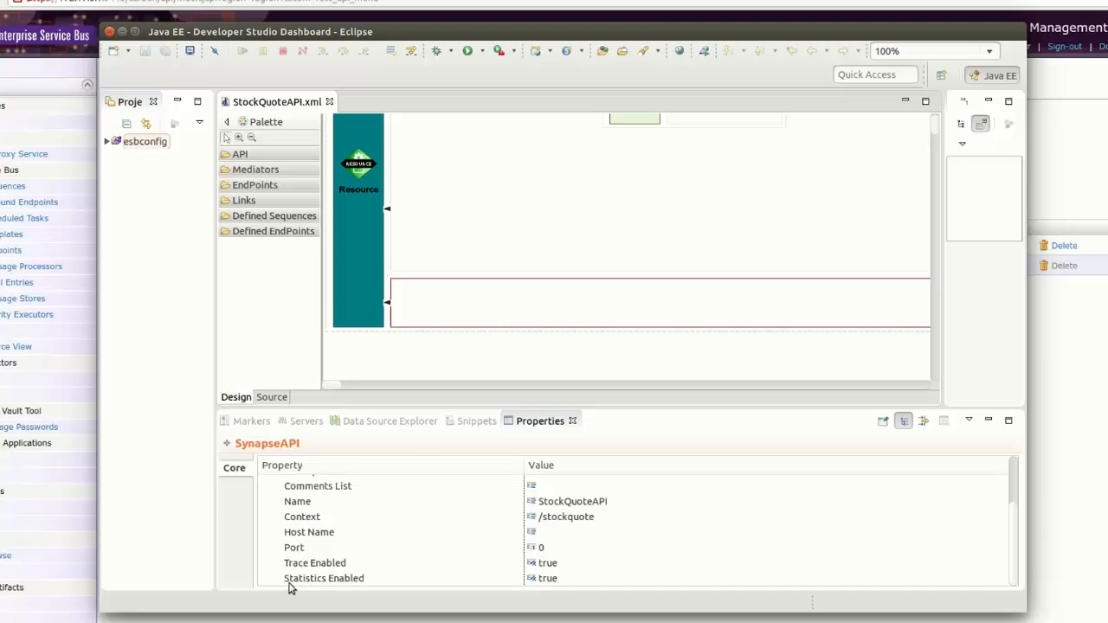
{"action": "mouse_move", "coordinate": [340, 563]}
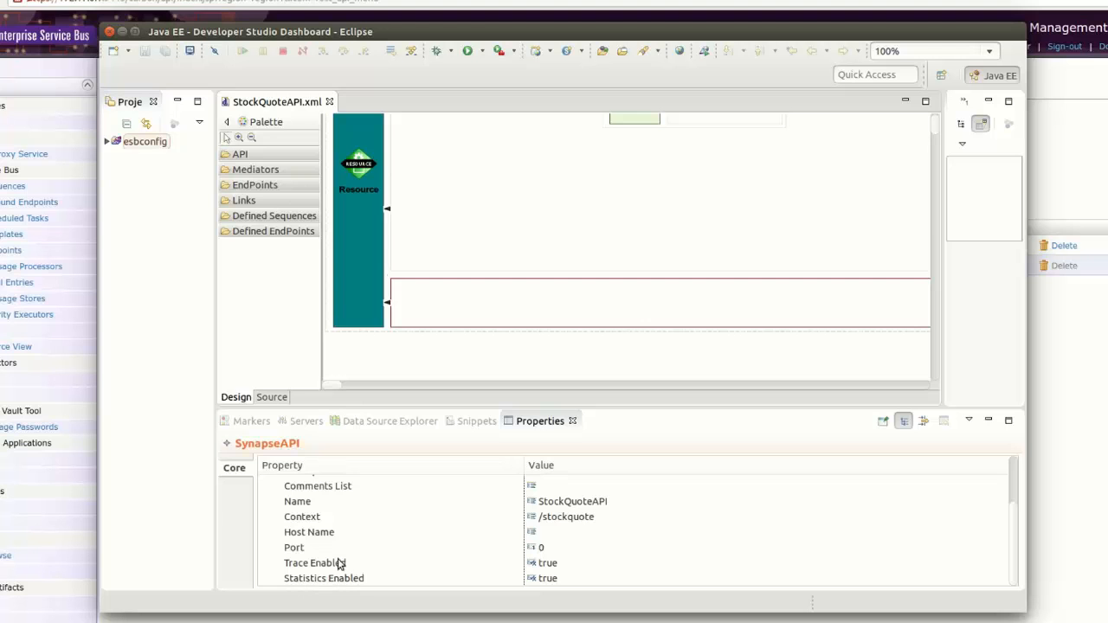
{"action": "mouse_move", "coordinate": [535, 580]}
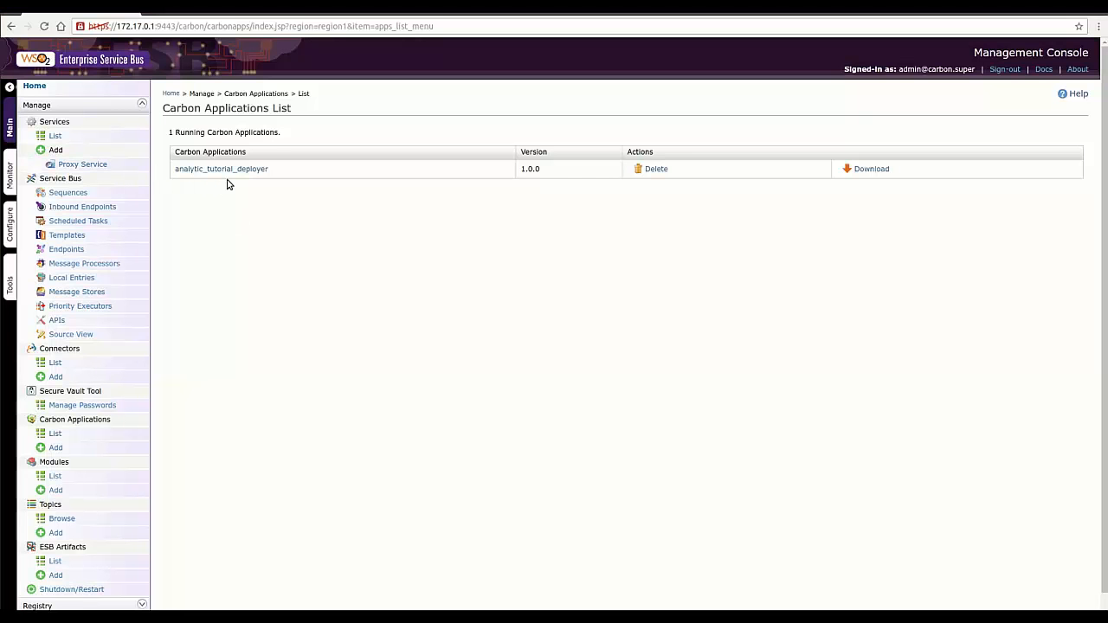
{"action": "mouse_move", "coordinate": [181, 179]}
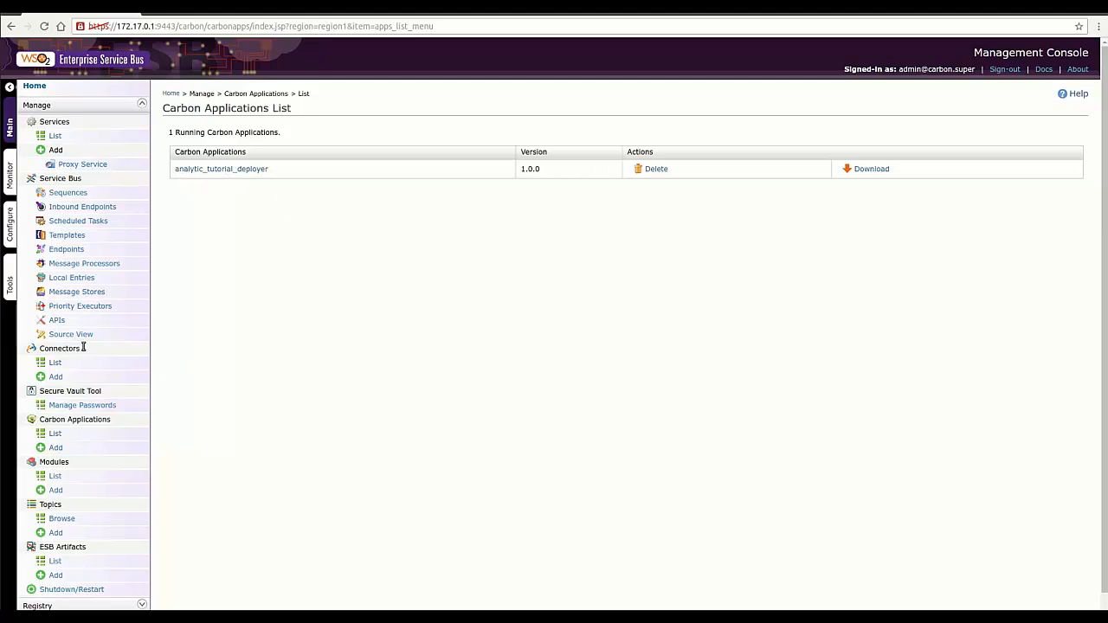
{"action": "left_click", "coordinate": [56, 320]}
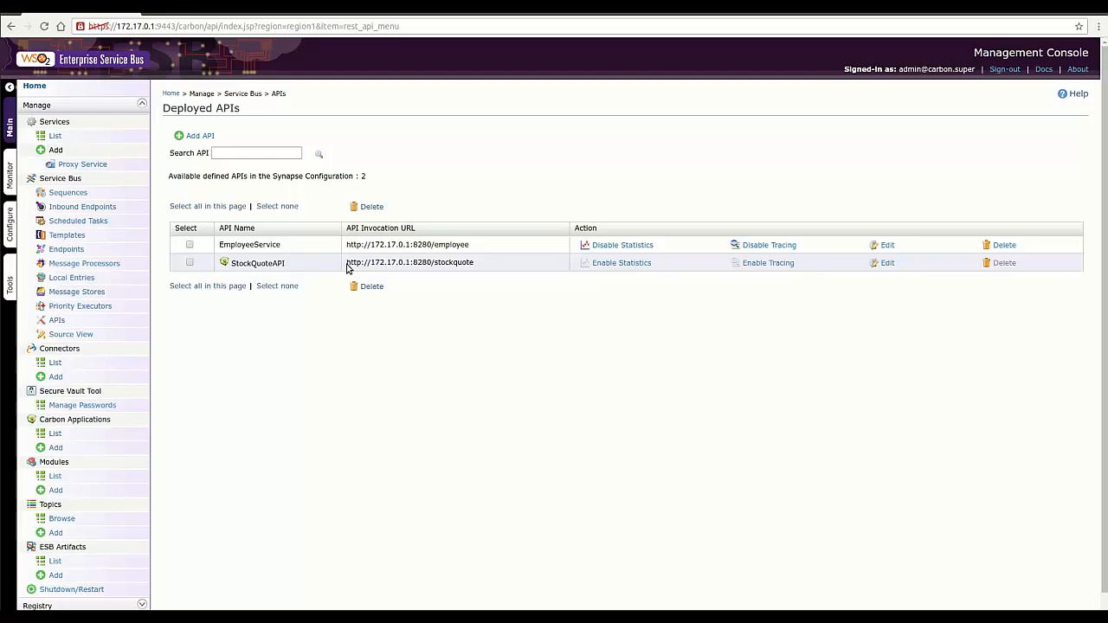
{"action": "mouse_move", "coordinate": [607, 264]}
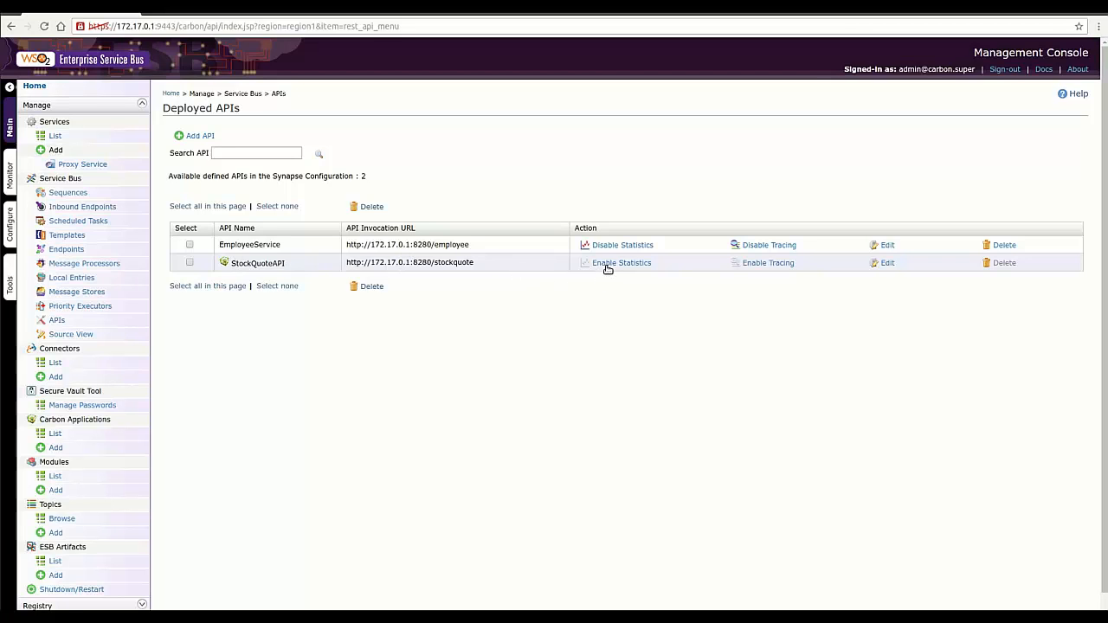
{"action": "left_click", "coordinate": [621, 262]}
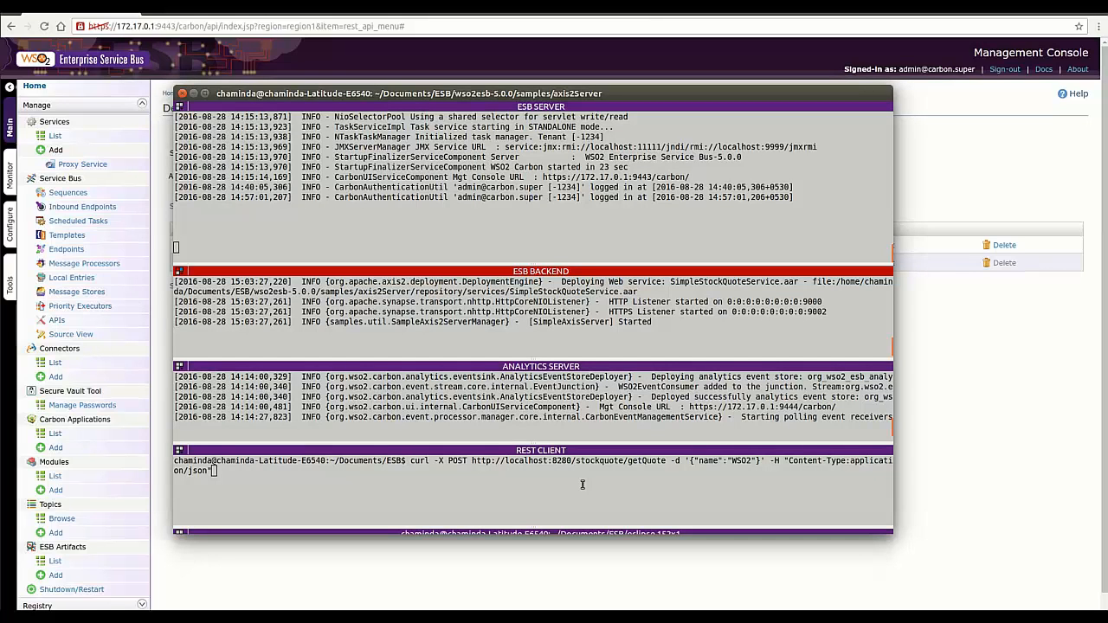
Run the curl getQuote request for WSO2 twice against localhost:8280/stockquote.
{"action": "key", "text": "Return"}
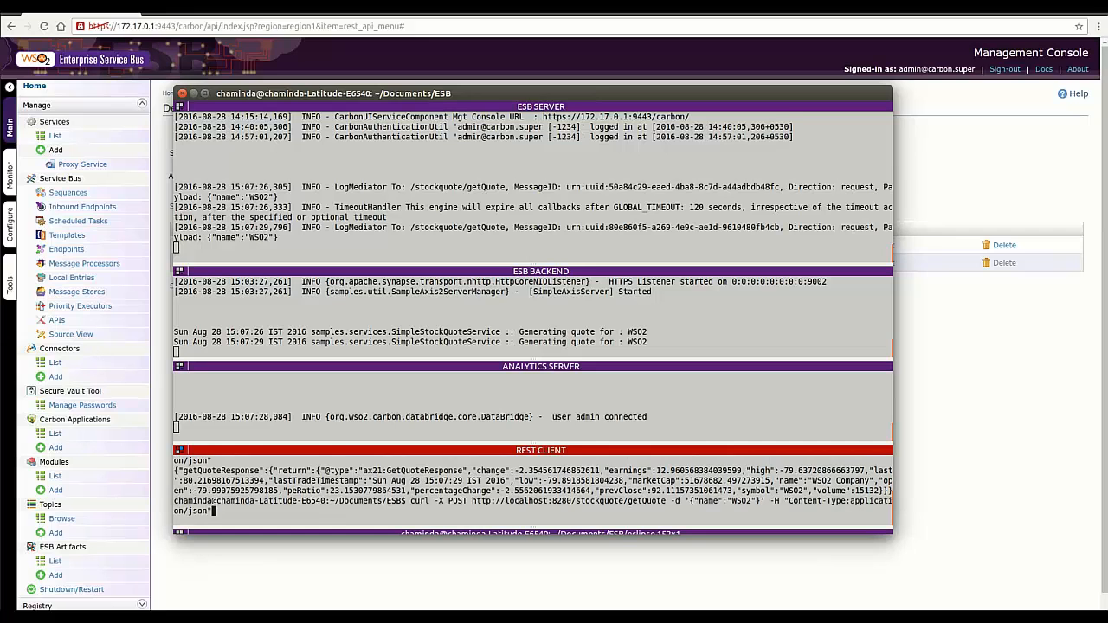
{"action": "key", "text": "Return"}
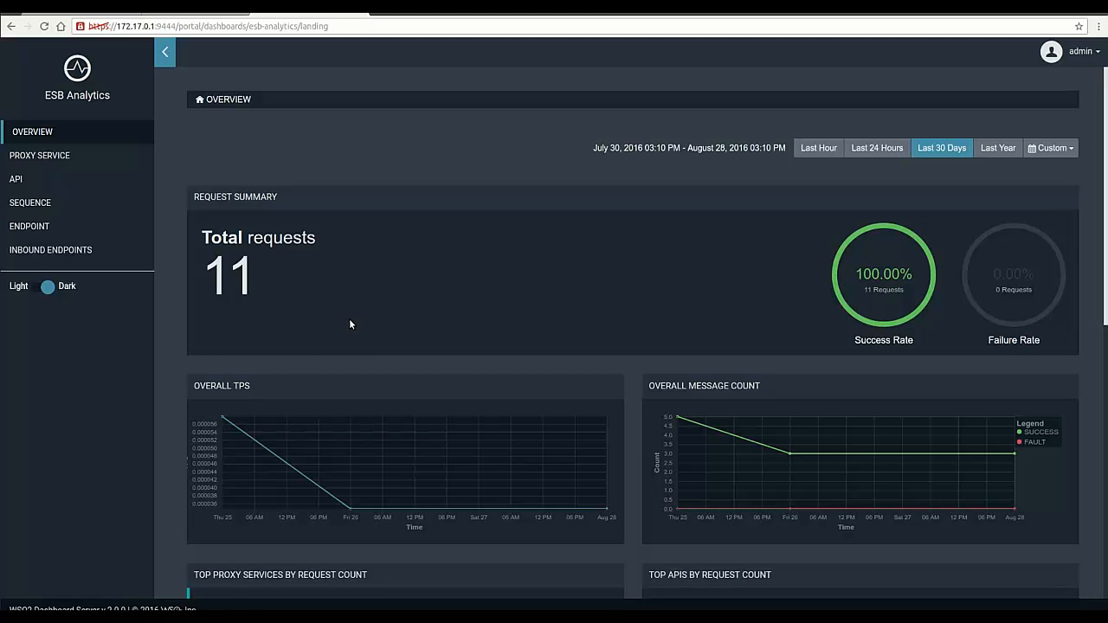
{"action": "mouse_move", "coordinate": [375, 328]}
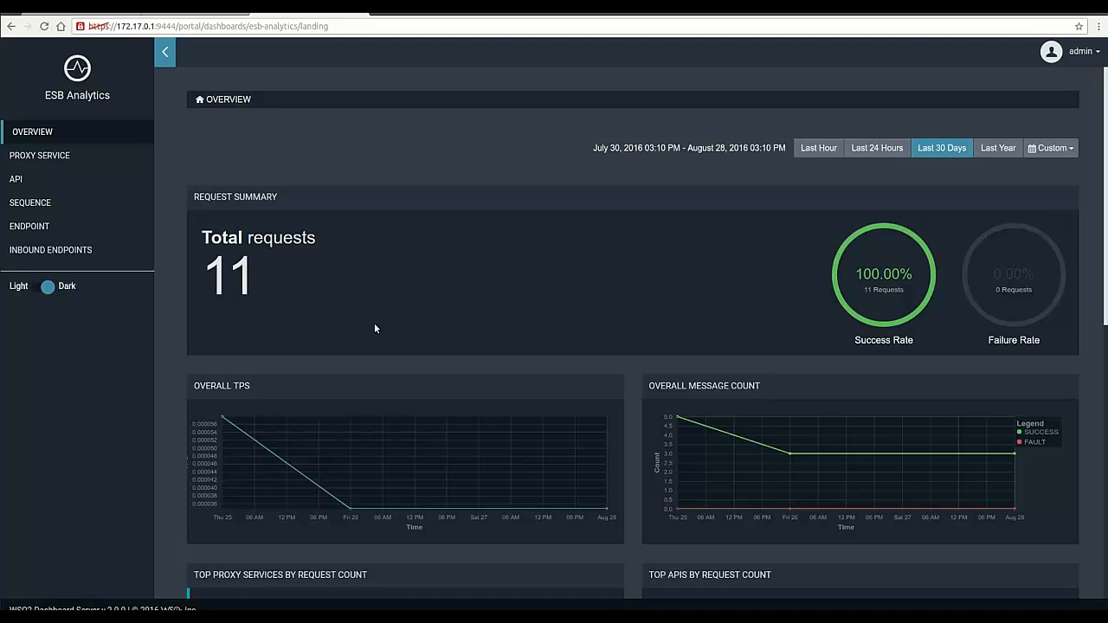
{"action": "mouse_move", "coordinate": [365, 371]}
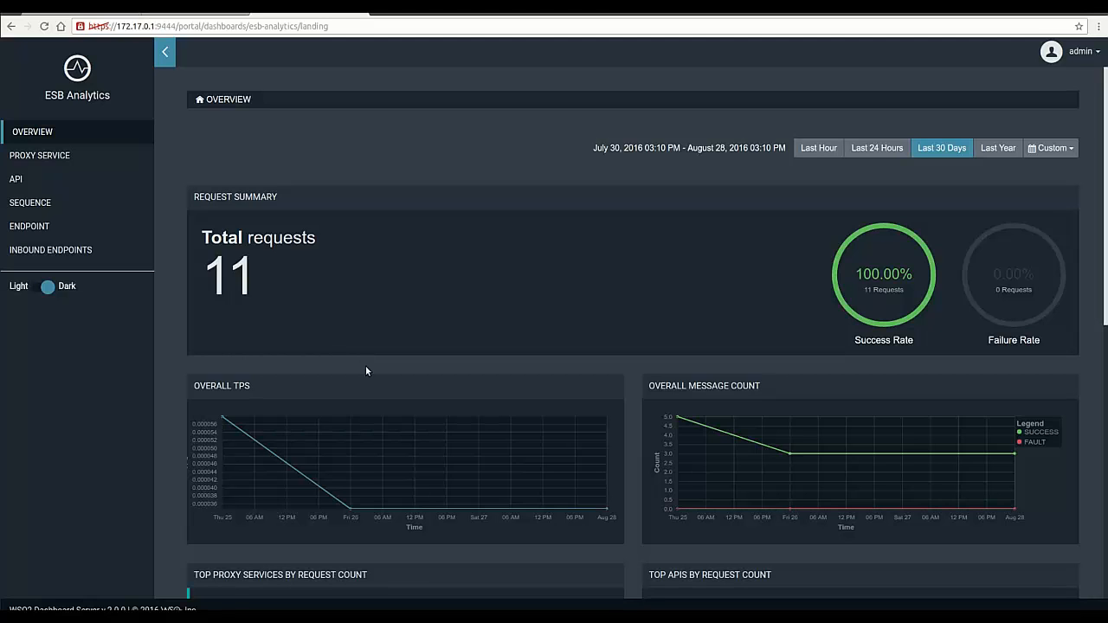
{"action": "mouse_move", "coordinate": [818, 327]}
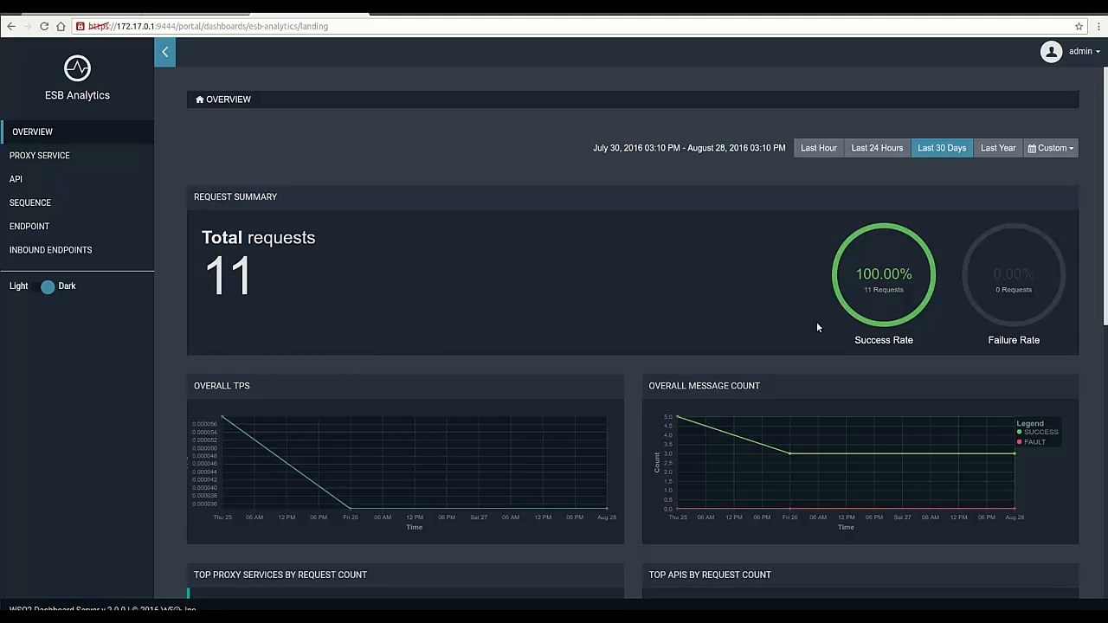
{"action": "mouse_move", "coordinate": [1042, 310]}
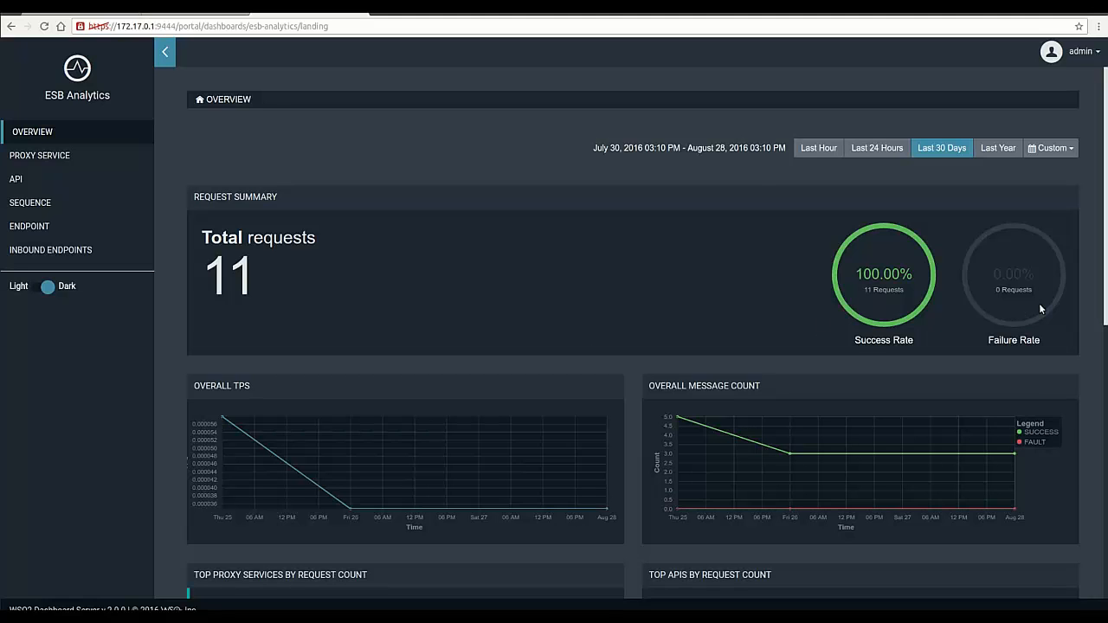
Scroll through the Overview's TPS, message count and top API charts showing StockQuoteAPI.
{"action": "scroll", "scroll_direction": "down", "scroll_amount": 3}
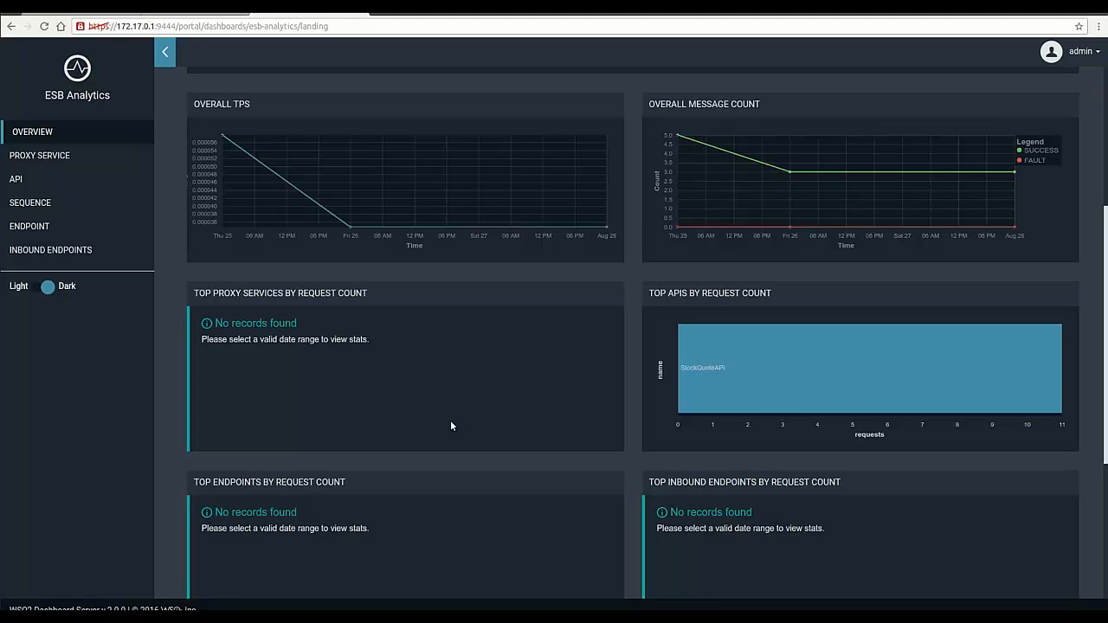
{"action": "mouse_move", "coordinate": [756, 381]}
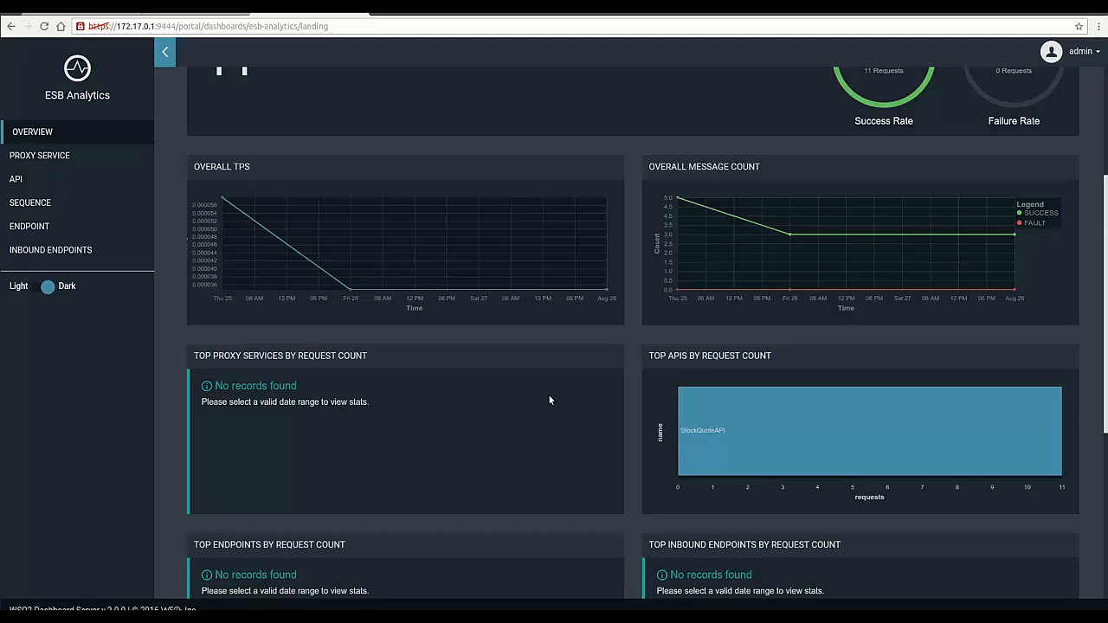
{"action": "mouse_move", "coordinate": [760, 219]}
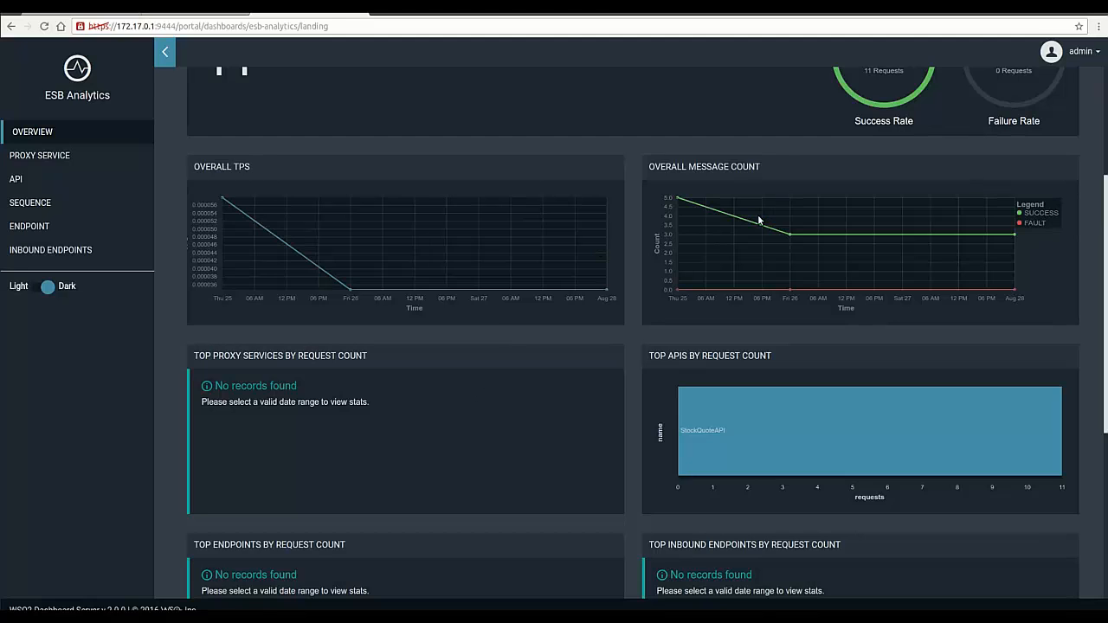
{"action": "mouse_move", "coordinate": [793, 222]}
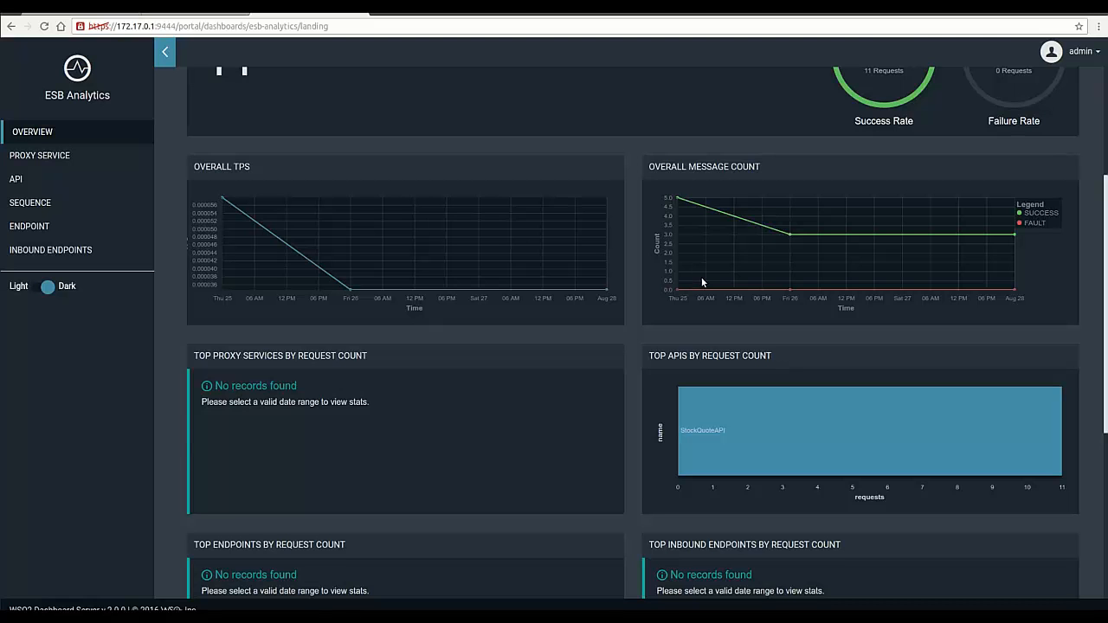
{"action": "scroll", "scroll_direction": "down", "scroll_amount": 3}
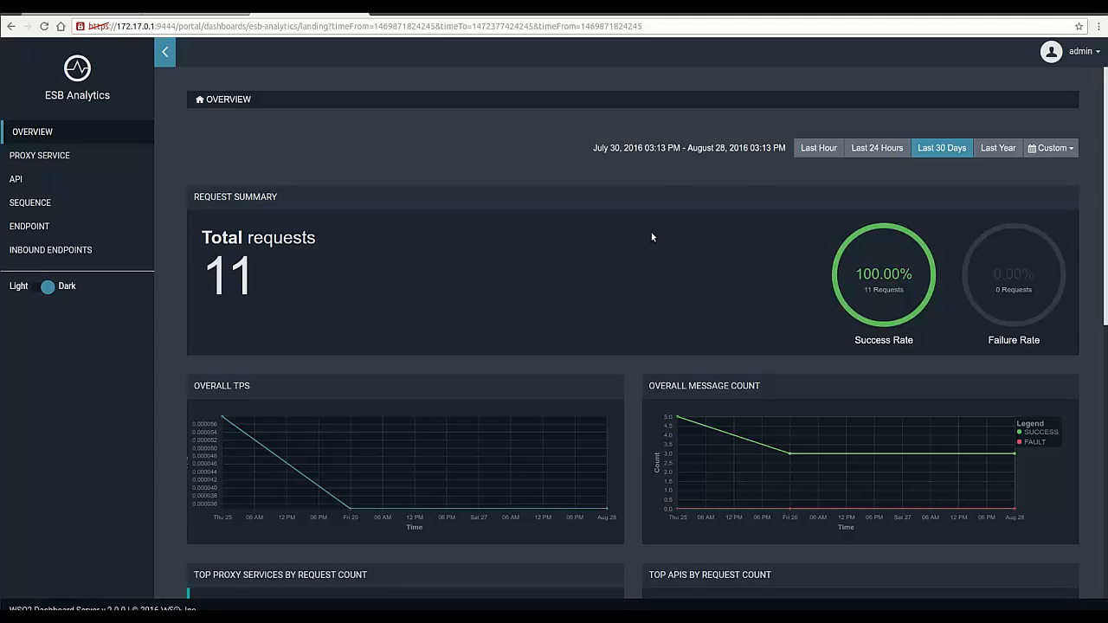
Scroll StockQuoteAPI's analytics page down to the Messages table.
{"action": "scroll", "scroll_direction": "down", "scroll_amount": 3}
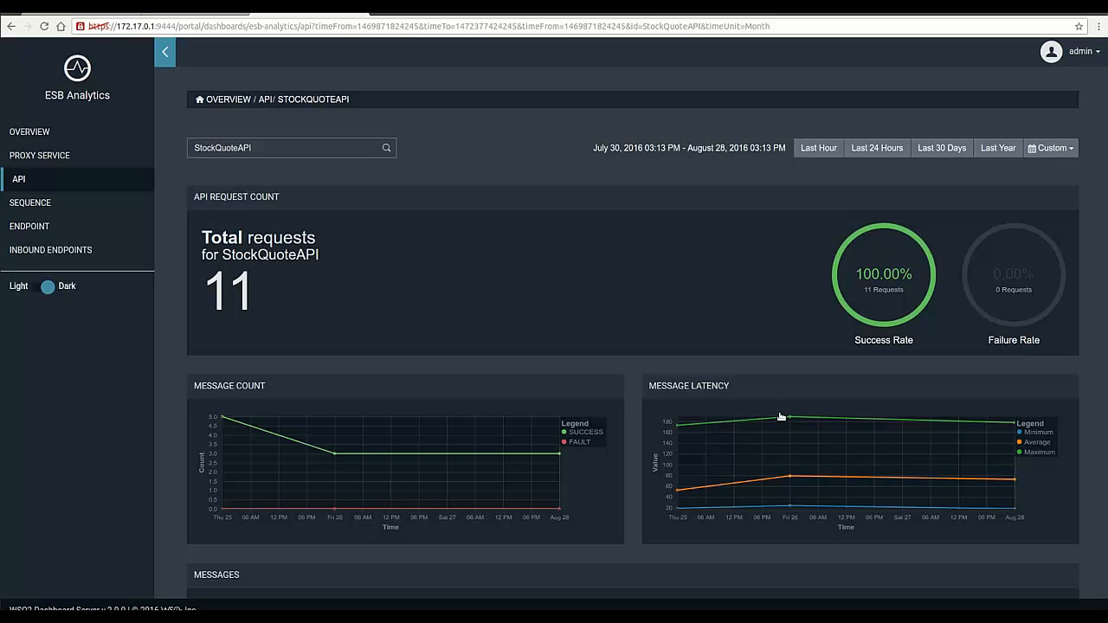
{"action": "scroll", "scroll_direction": "down", "scroll_amount": 3}
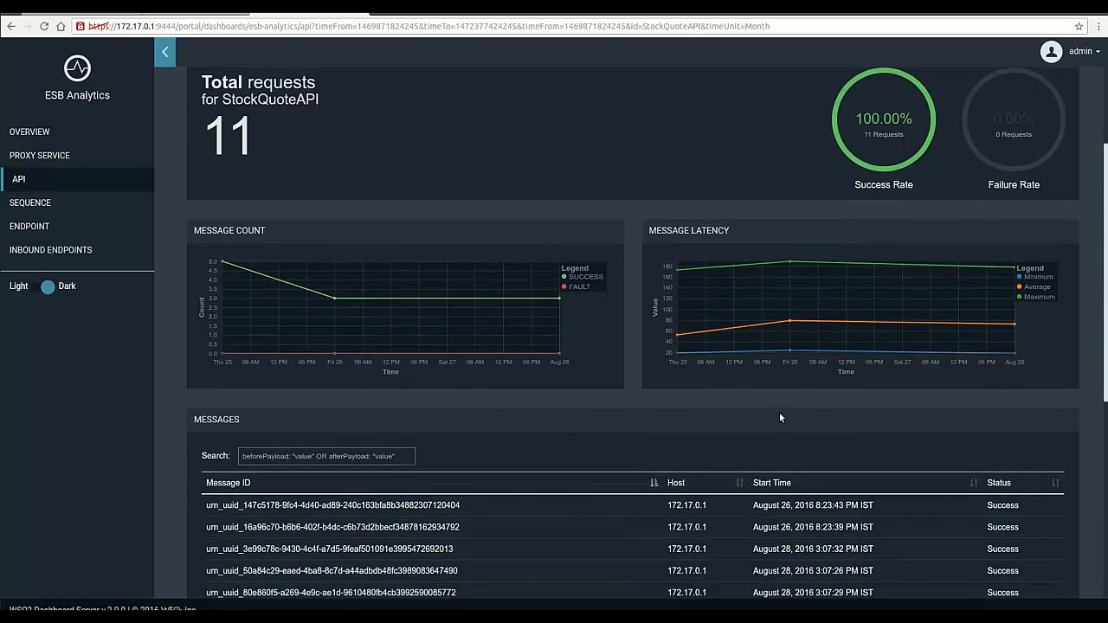
{"action": "scroll", "scroll_direction": "down", "scroll_amount": 3}
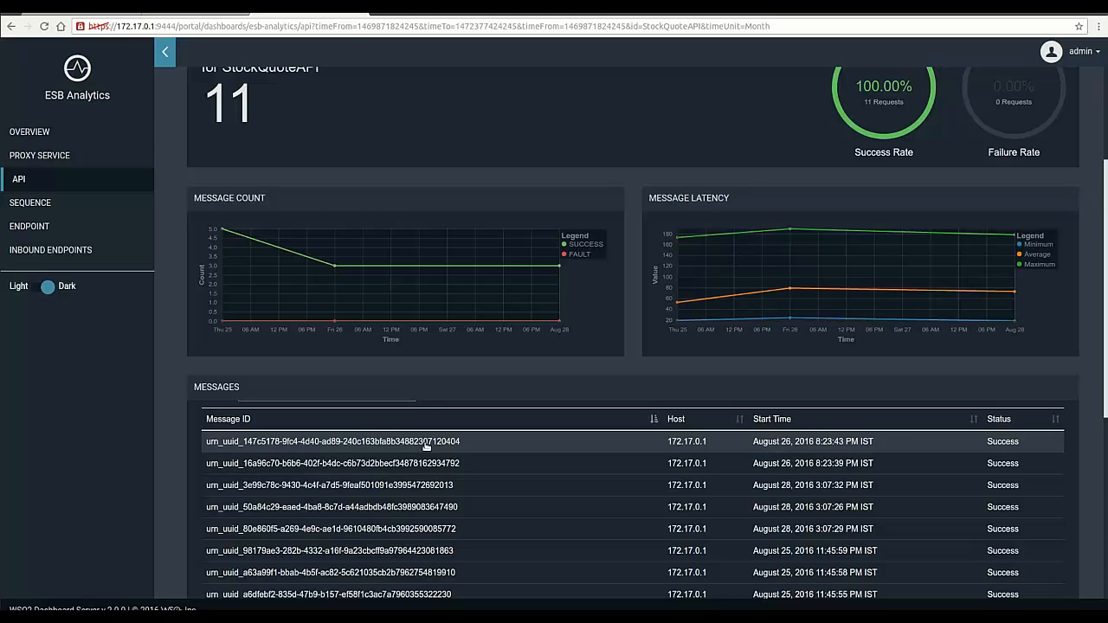
View the first message's PayloadFactoryMediator JSON-to-SOAP payload, then return to Overview.
{"action": "left_click", "coordinate": [332, 441]}
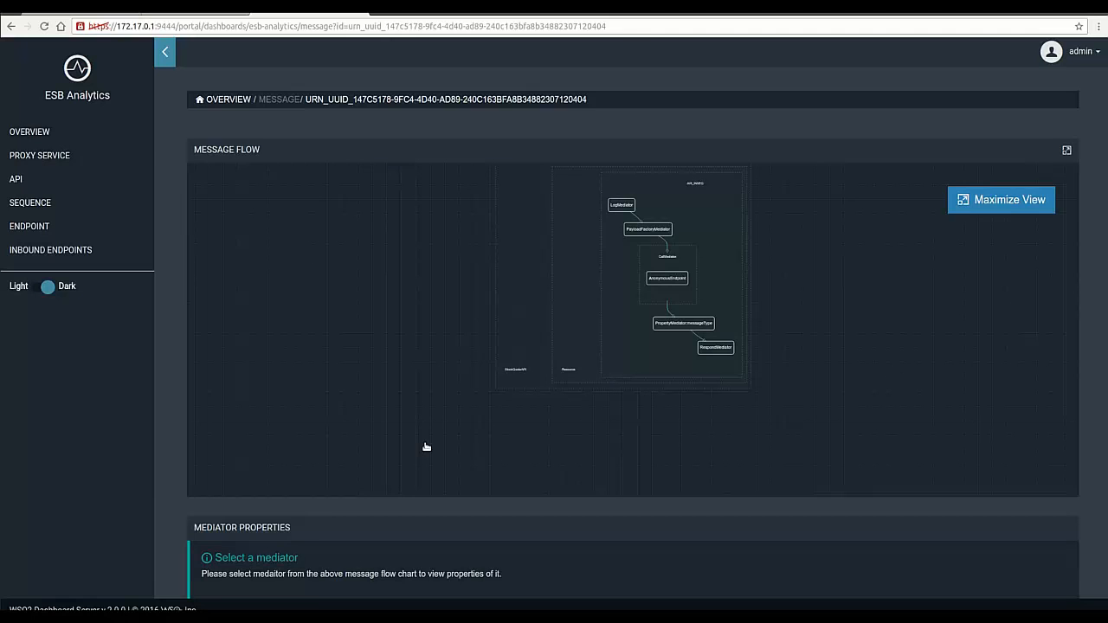
{"action": "left_click", "coordinate": [1000, 199]}
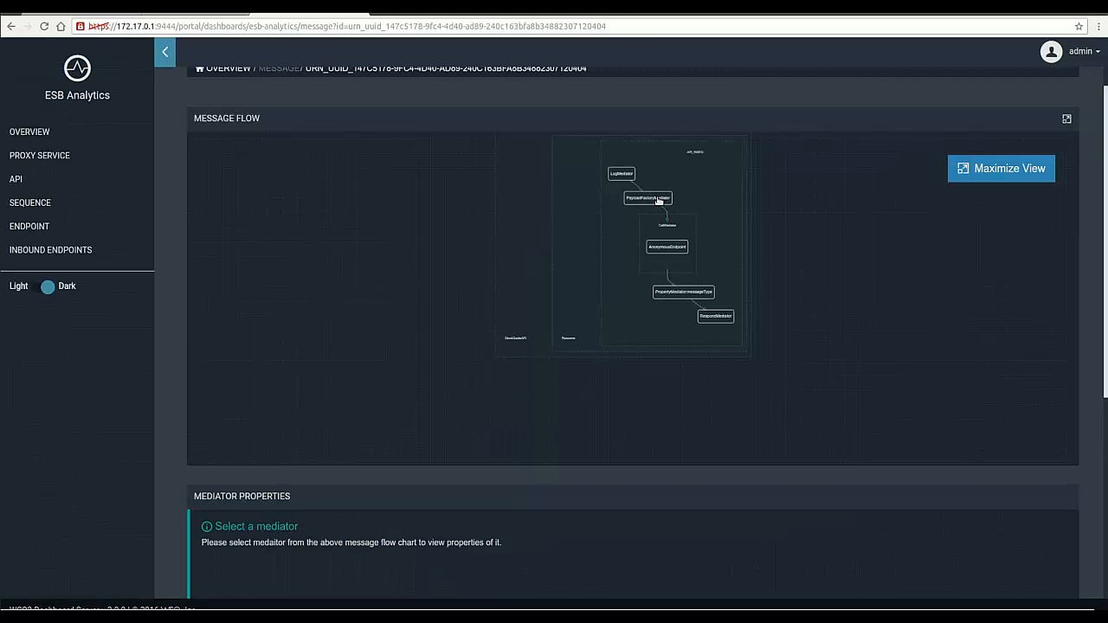
{"action": "left_click", "coordinate": [647, 198]}
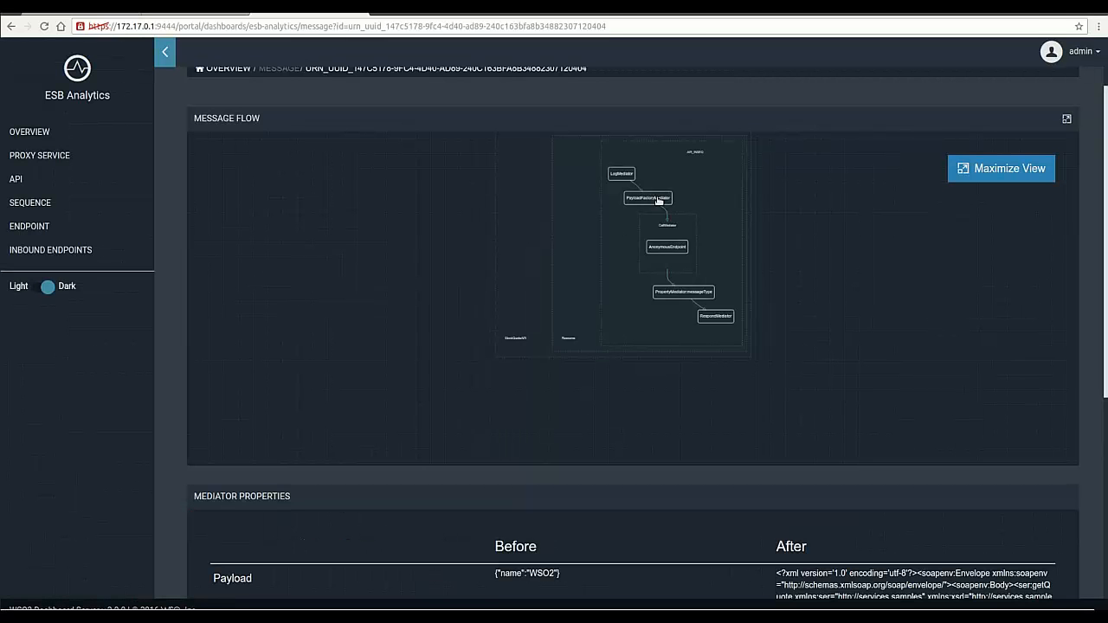
{"action": "mouse_move", "coordinate": [523, 337]}
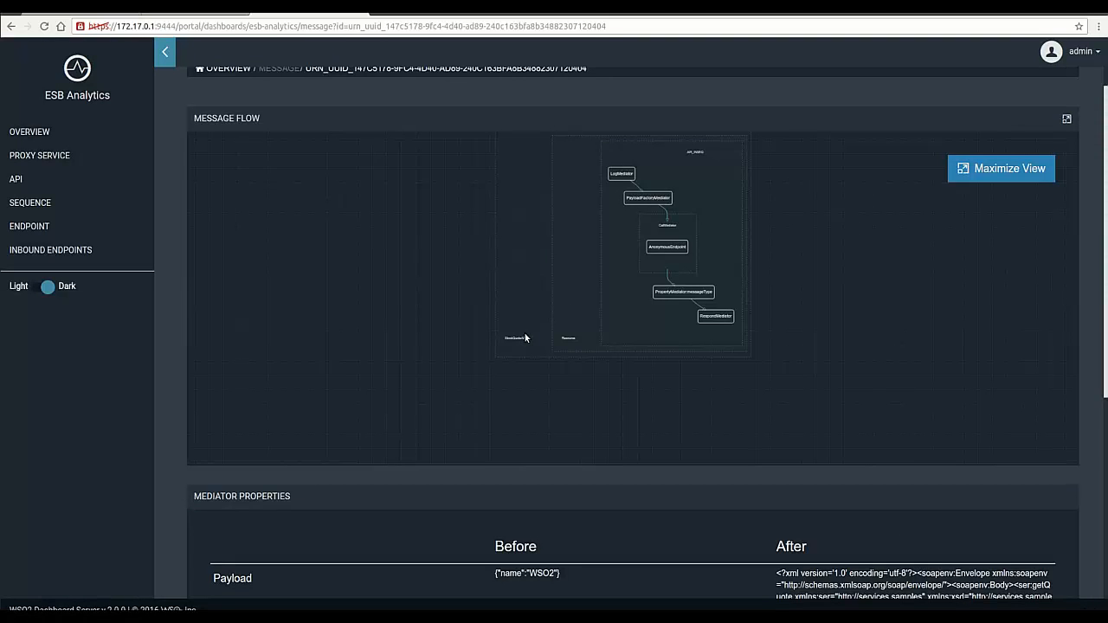
{"action": "scroll", "scroll_direction": "down", "scroll_amount": 3}
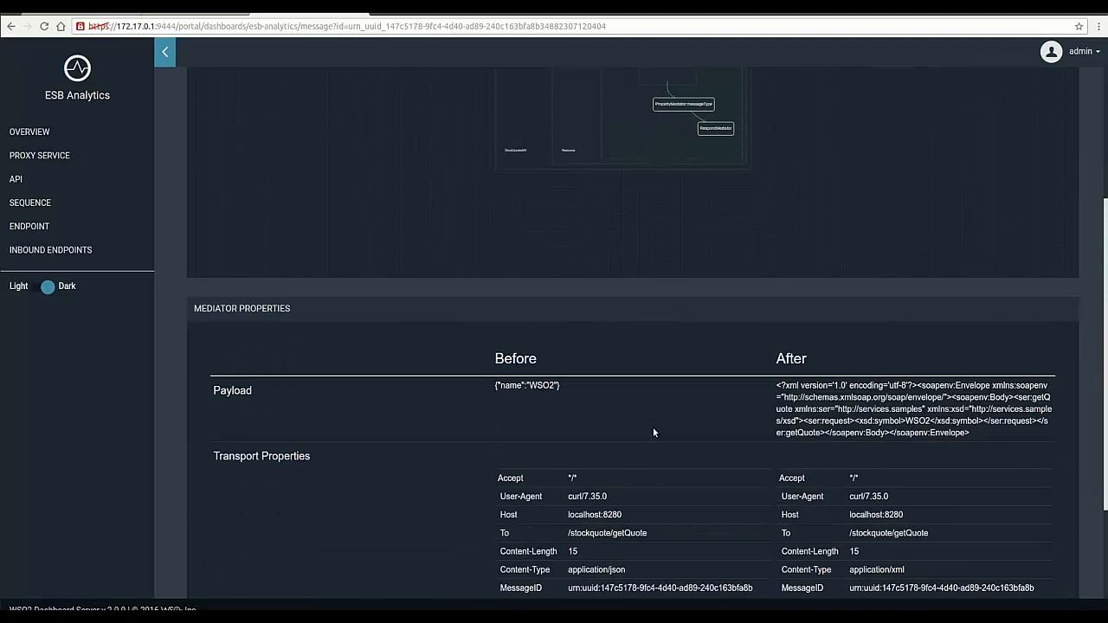
{"action": "mouse_move", "coordinate": [743, 363]}
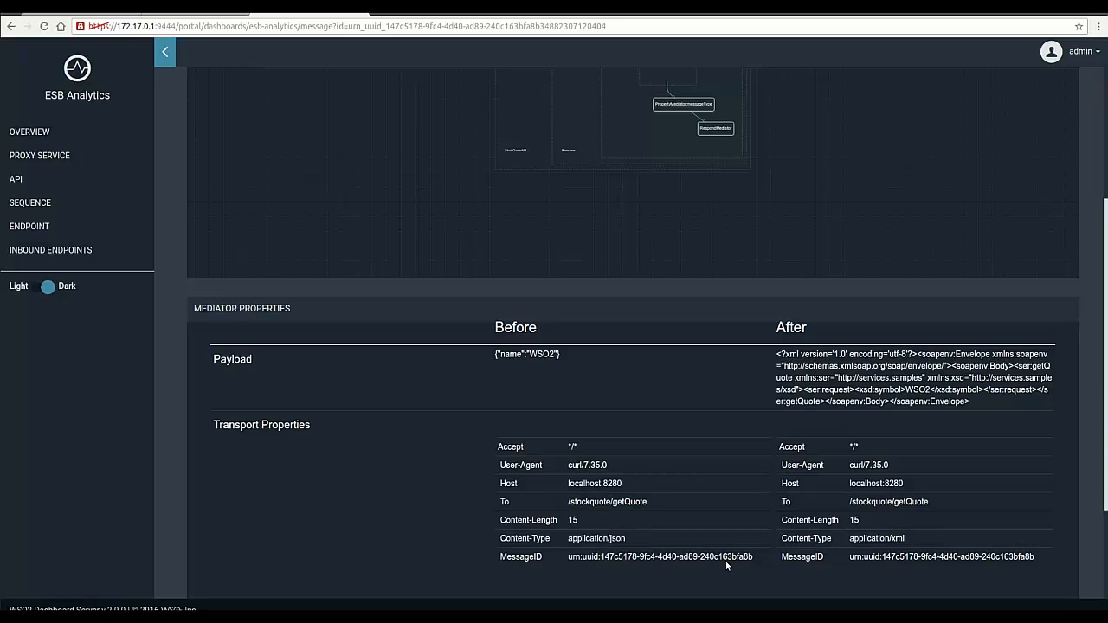
{"action": "left_click", "coordinate": [30, 131]}
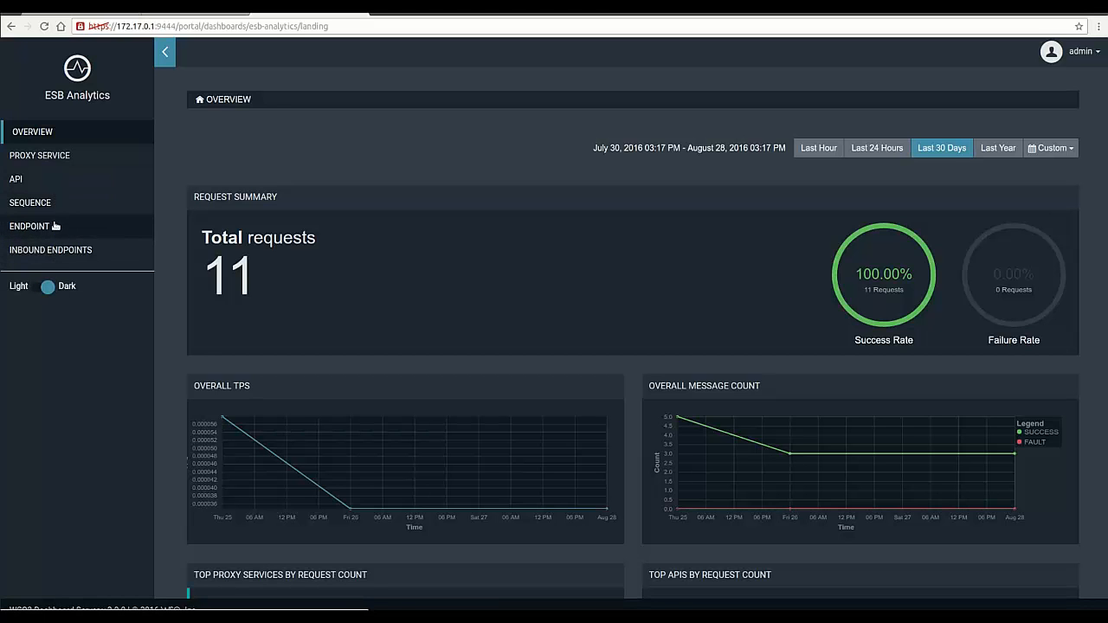
{"action": "mouse_move", "coordinate": [54, 155]}
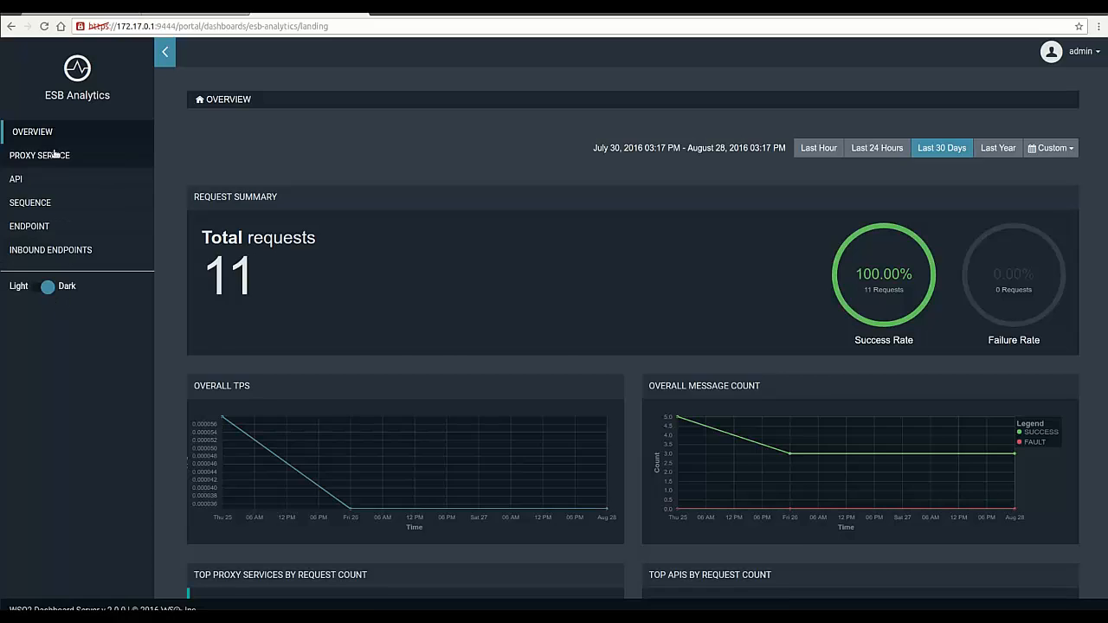